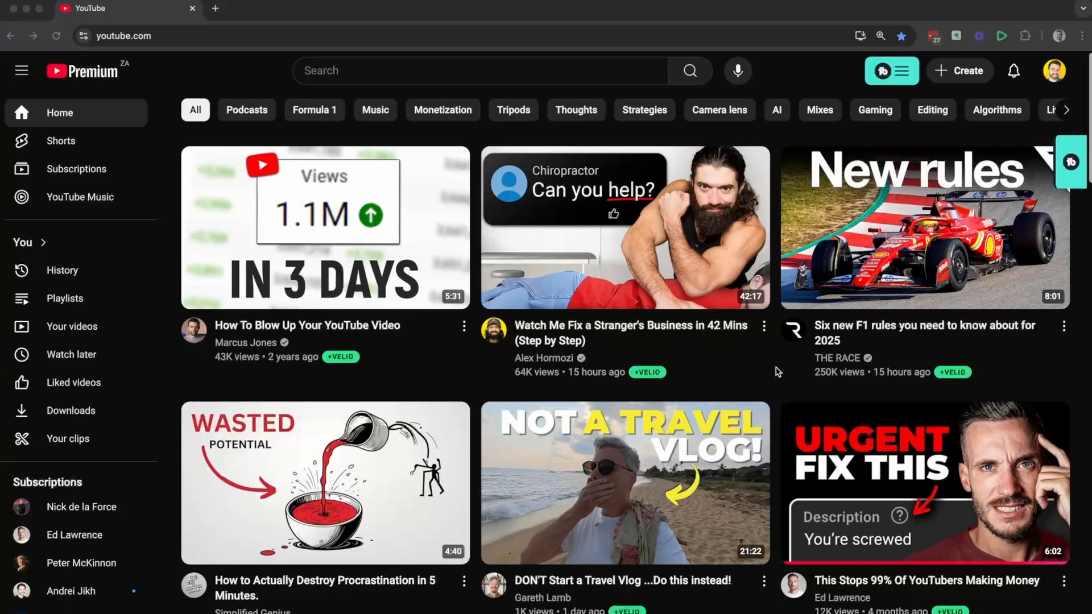
{"action": "mouse_move", "coordinate": [1058, 83]}
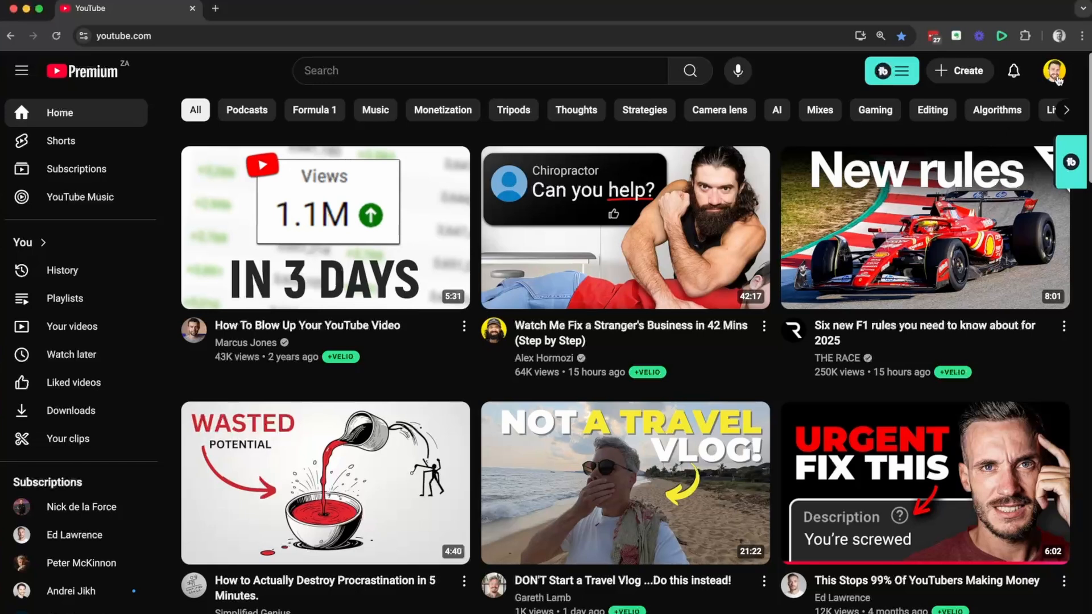
Open the account menu from the profile avatar on the YouTube home page
{"action": "left_click", "coordinate": [1057, 70]}
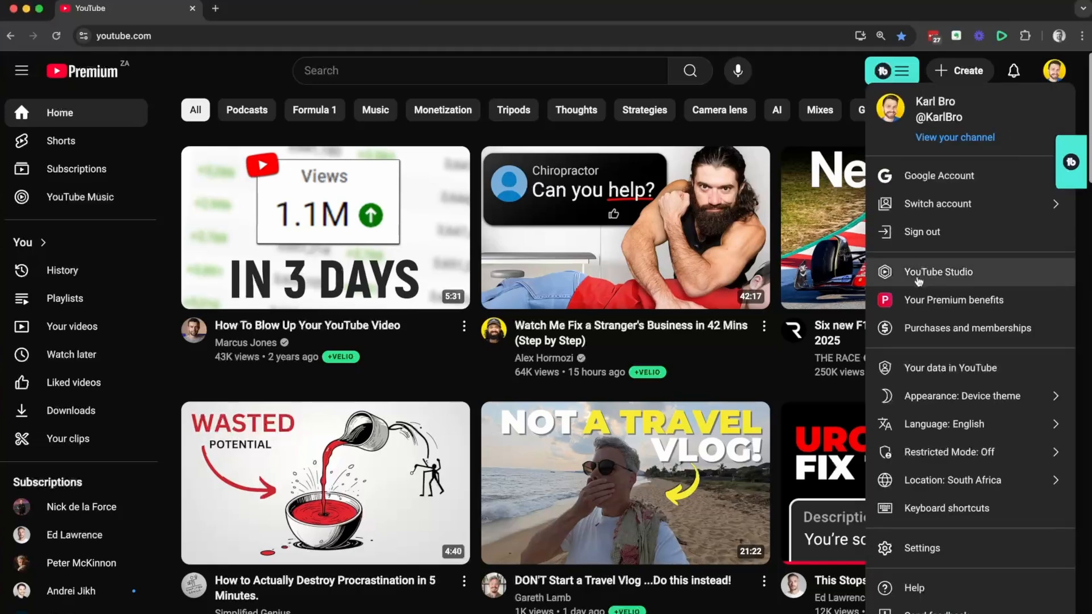
Go from YouTube Studio's Channel > Advanced settings to the Manage YouTube account page
{"action": "left_click", "coordinate": [937, 272]}
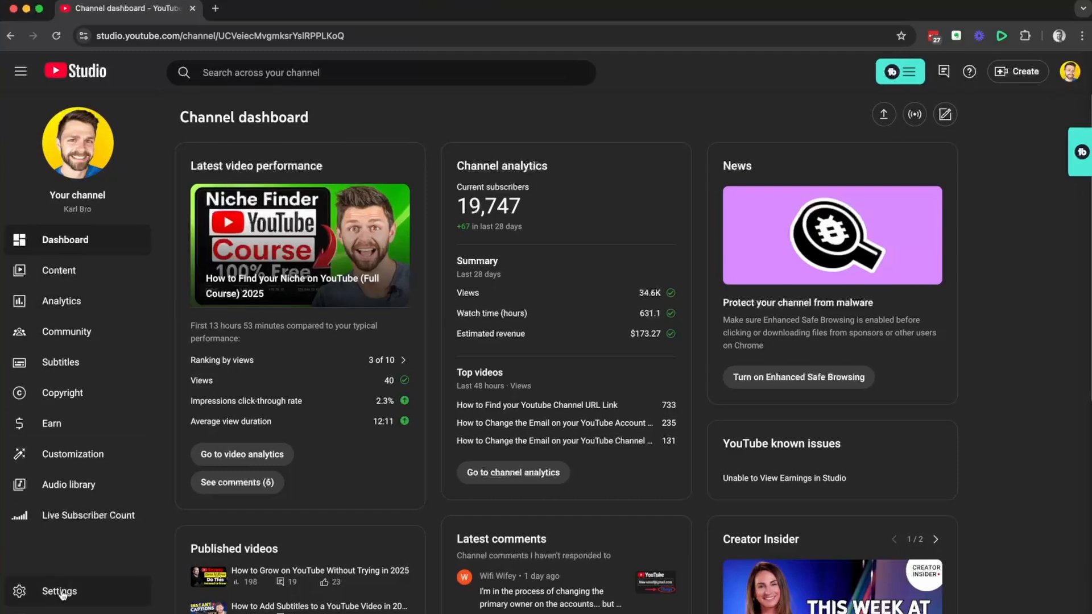
{"action": "left_click", "coordinate": [60, 591]}
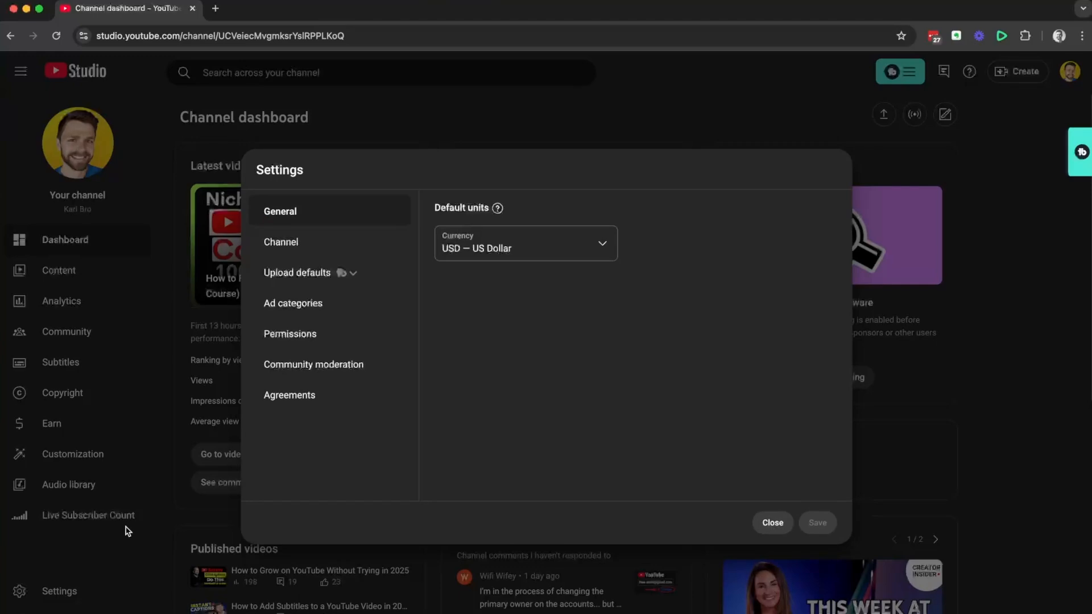
{"action": "left_click", "coordinate": [280, 242]}
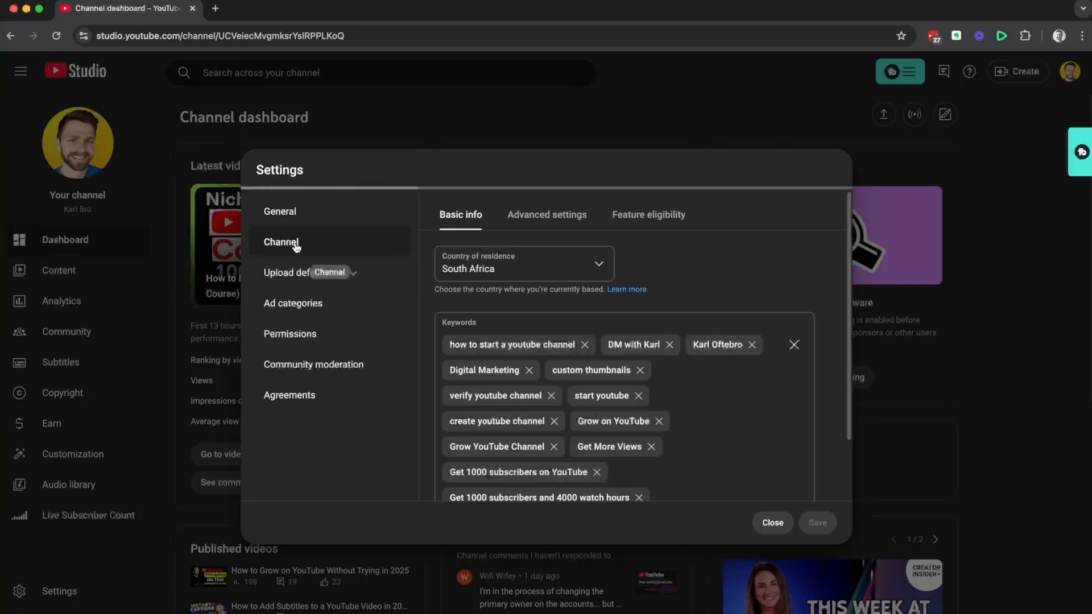
{"action": "left_click", "coordinate": [546, 214]}
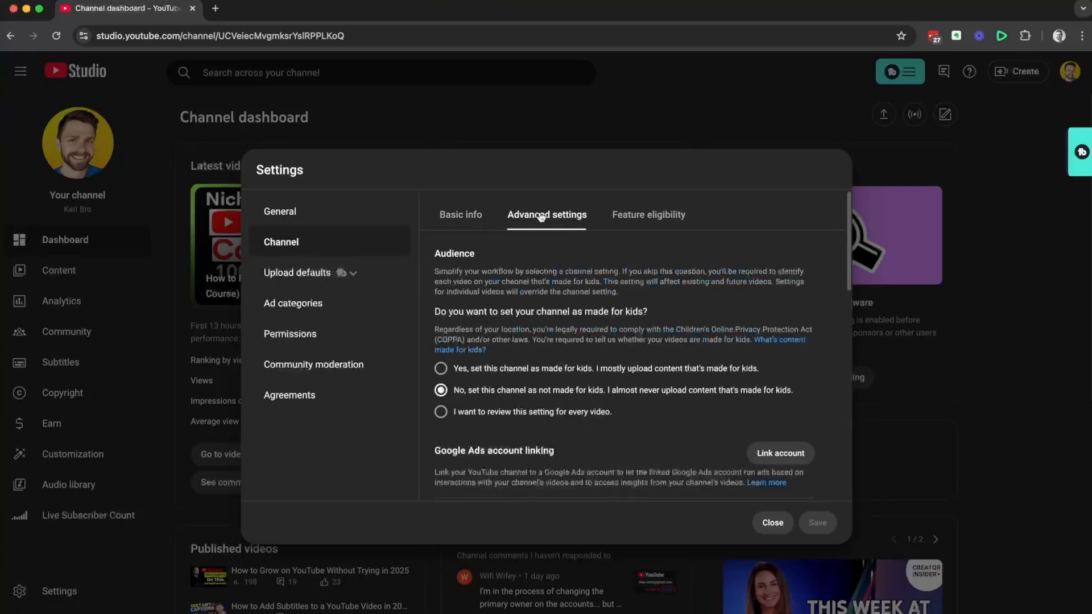
{"action": "scroll", "scroll_direction": "down", "scroll_amount": 3}
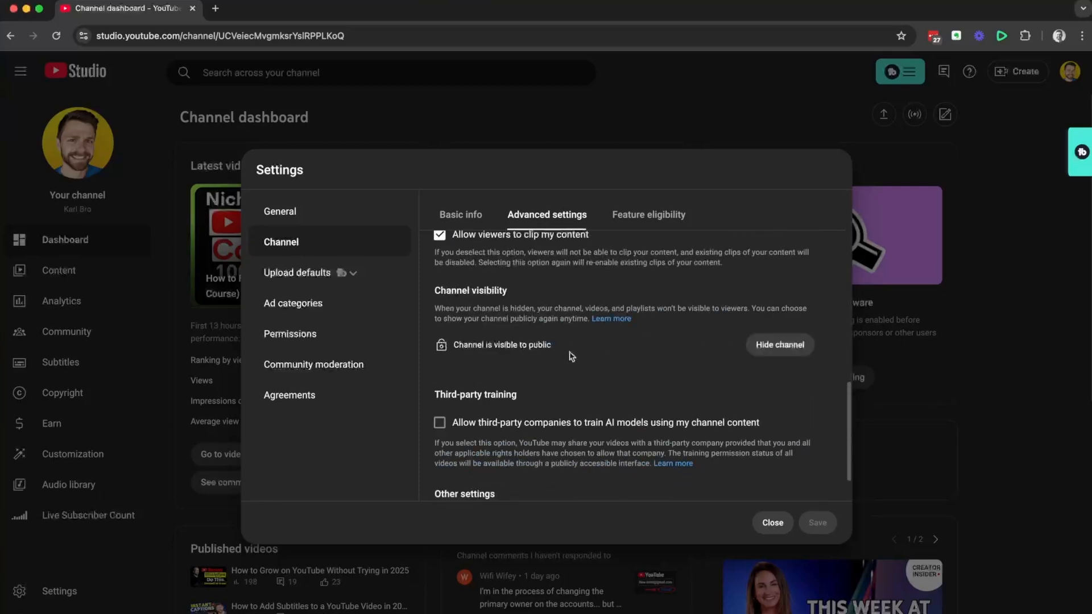
{"action": "scroll", "scroll_direction": "down", "scroll_amount": 3}
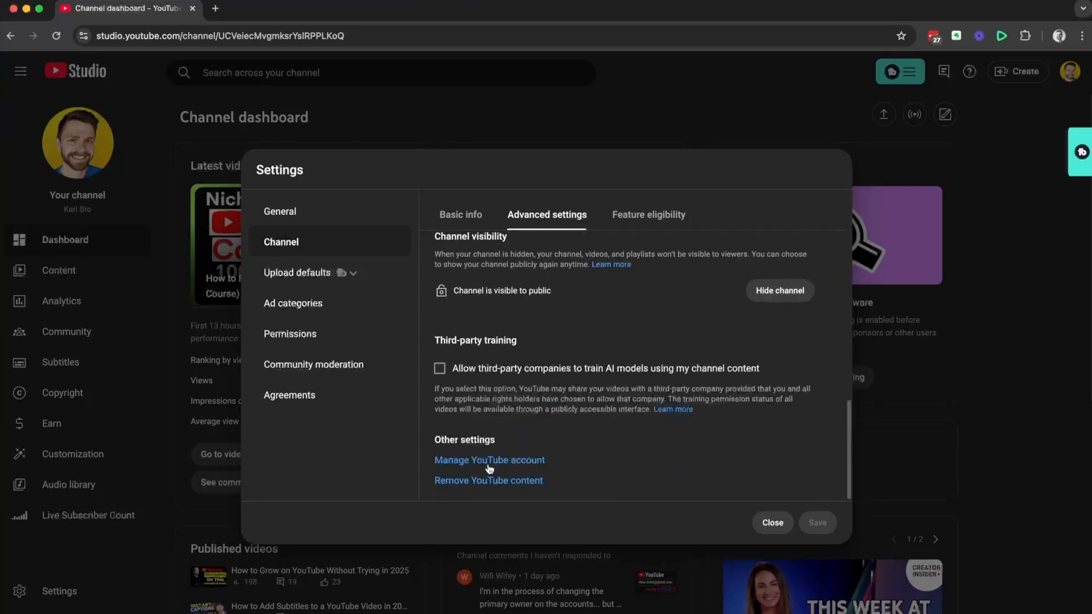
{"action": "left_click", "coordinate": [489, 460]}
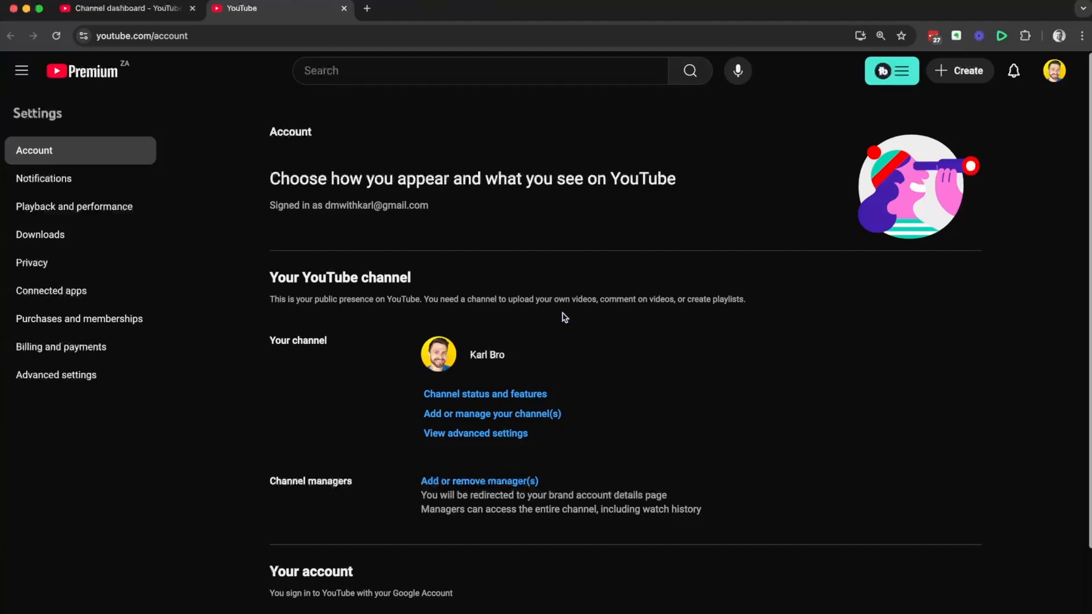
{"action": "mouse_move", "coordinate": [67, 379]}
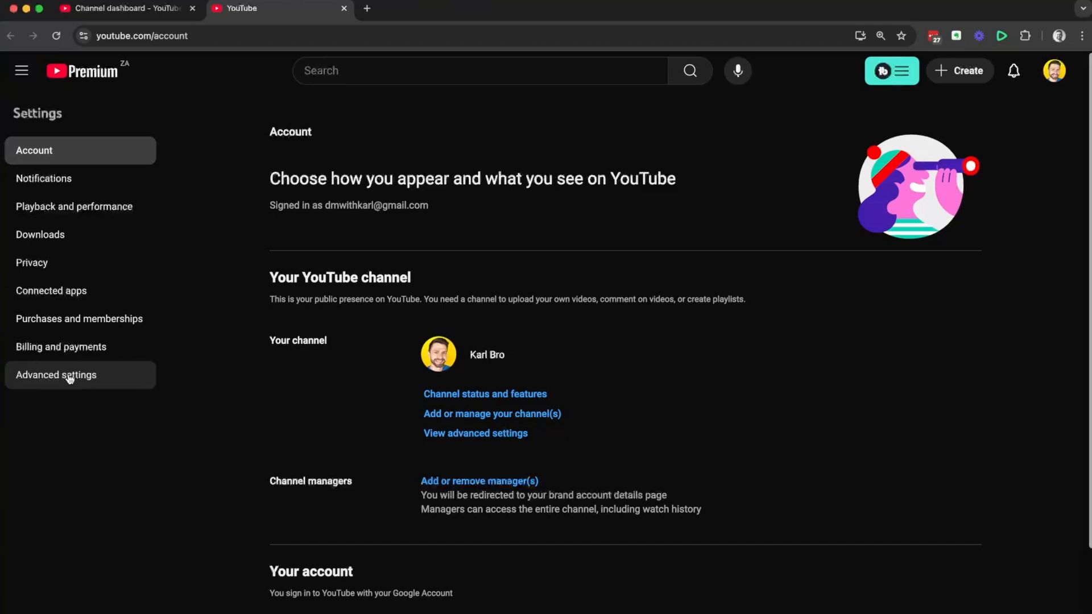
Open the account's Advanced settings and highlight the User ID, Channel ID and Channel ID value
{"action": "left_click", "coordinate": [55, 375]}
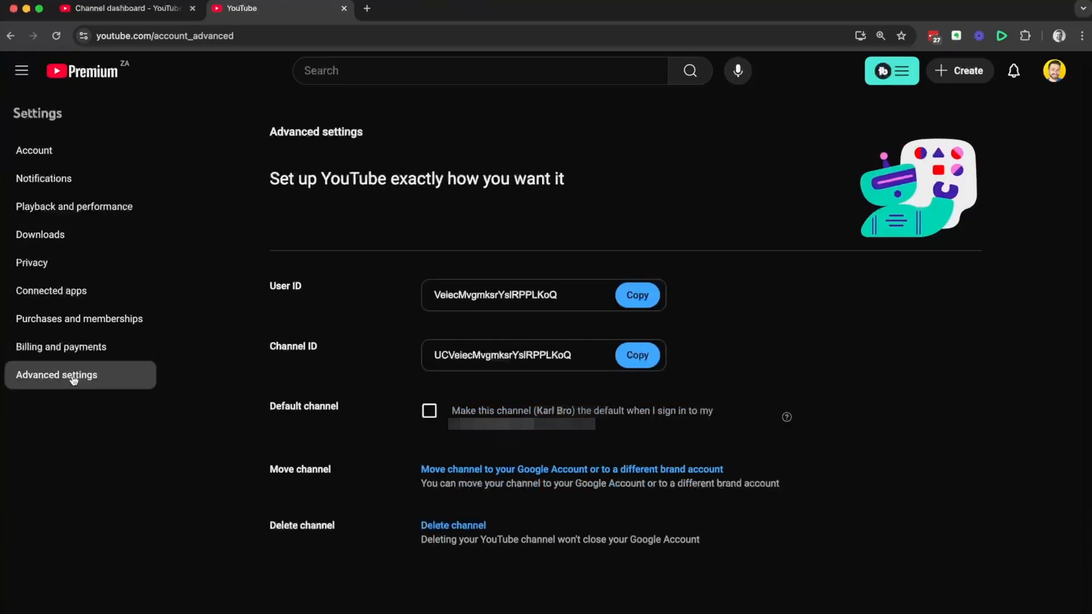
{"action": "double_click", "coordinate": [284, 285]}
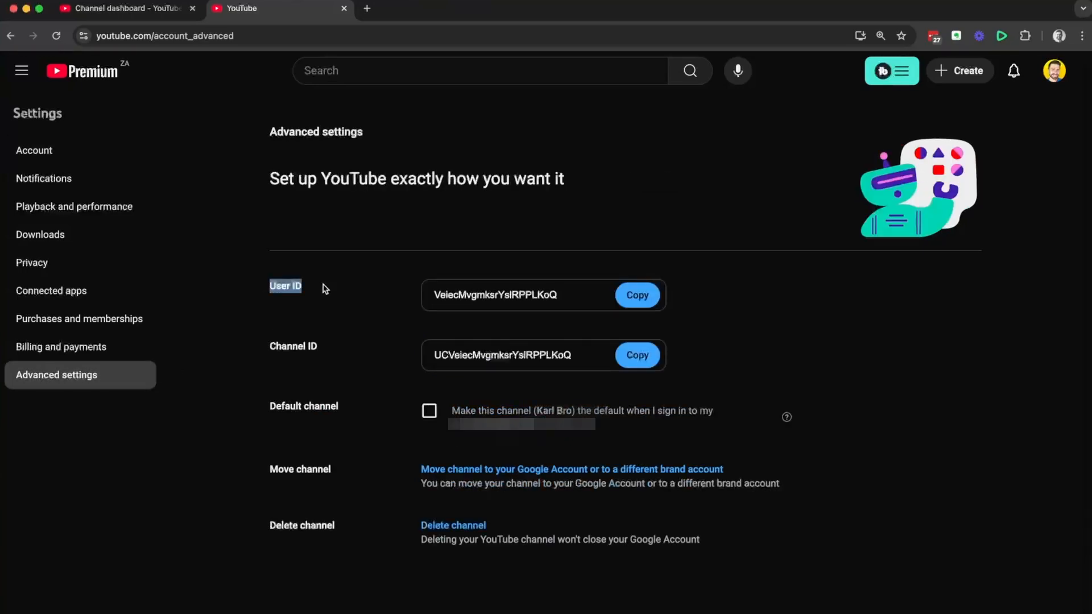
{"action": "double_click", "coordinate": [293, 347]}
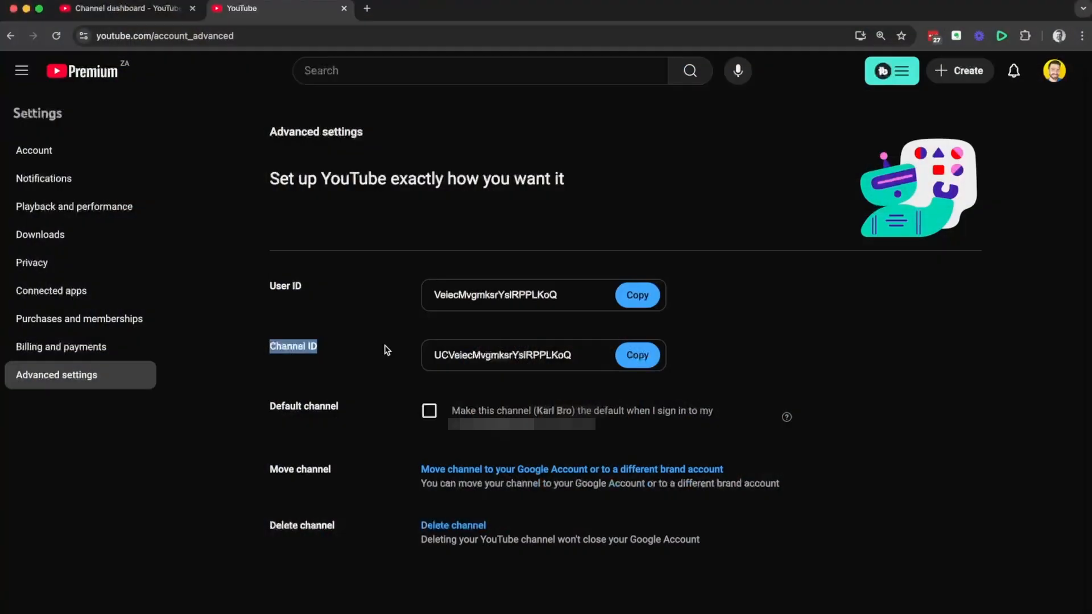
{"action": "left_click", "coordinate": [519, 355]}
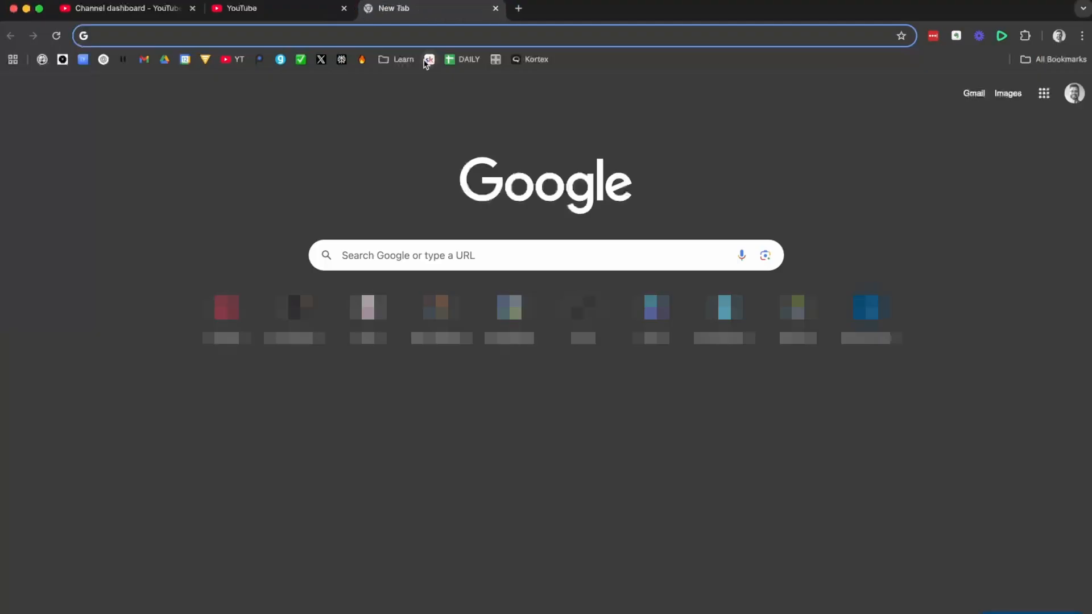
In a new tab, go to youtube.com/channel/UCVeiecMvgmksrYslRPPLKoQ to open the Karl Bro channel
{"action": "type", "text": "UCVeiecMvgmksrYslRPPLKoQ"}
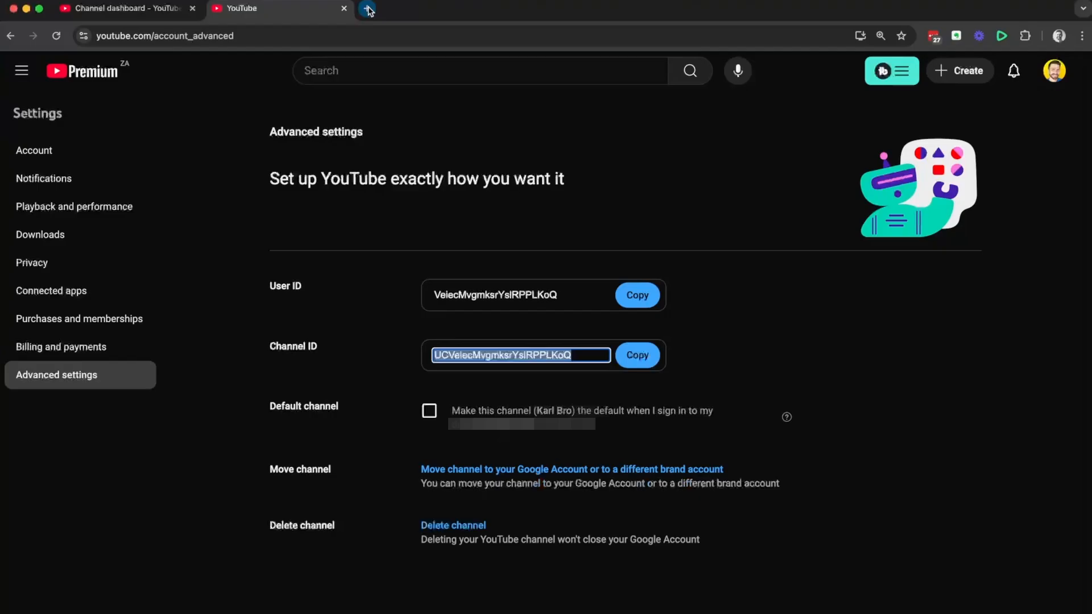
{"action": "mouse_move", "coordinate": [368, 10]}
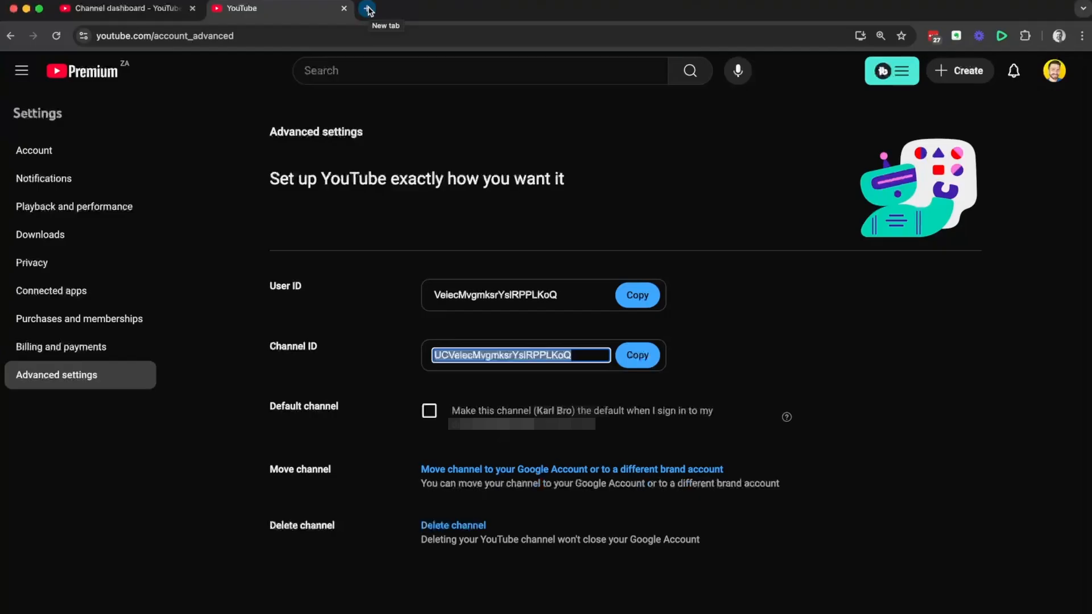
{"action": "left_click", "coordinate": [368, 9]}
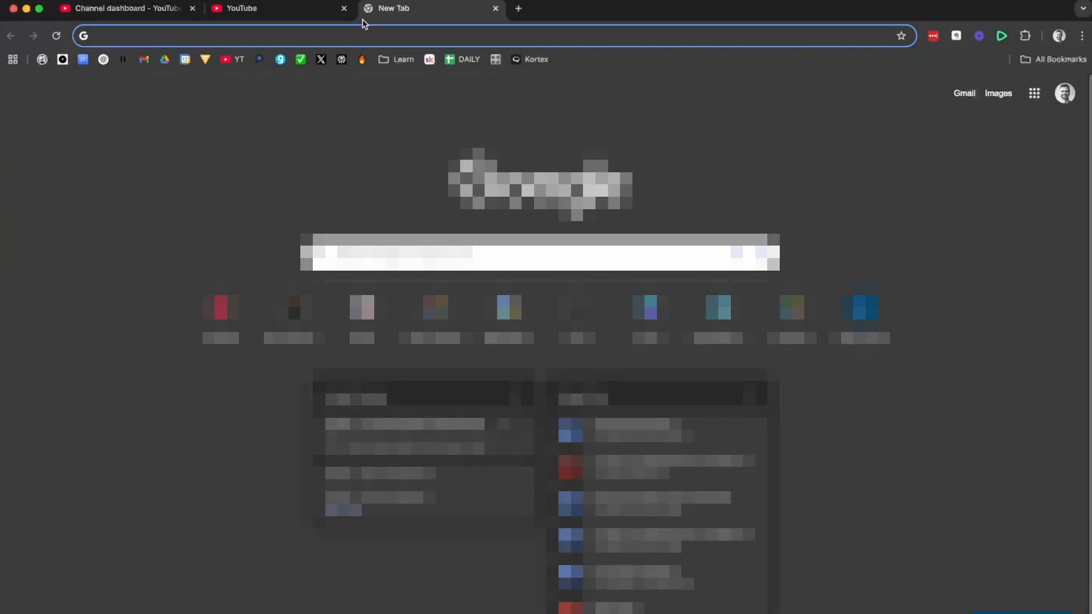
{"action": "type", "text": "youtube.com/ch"}
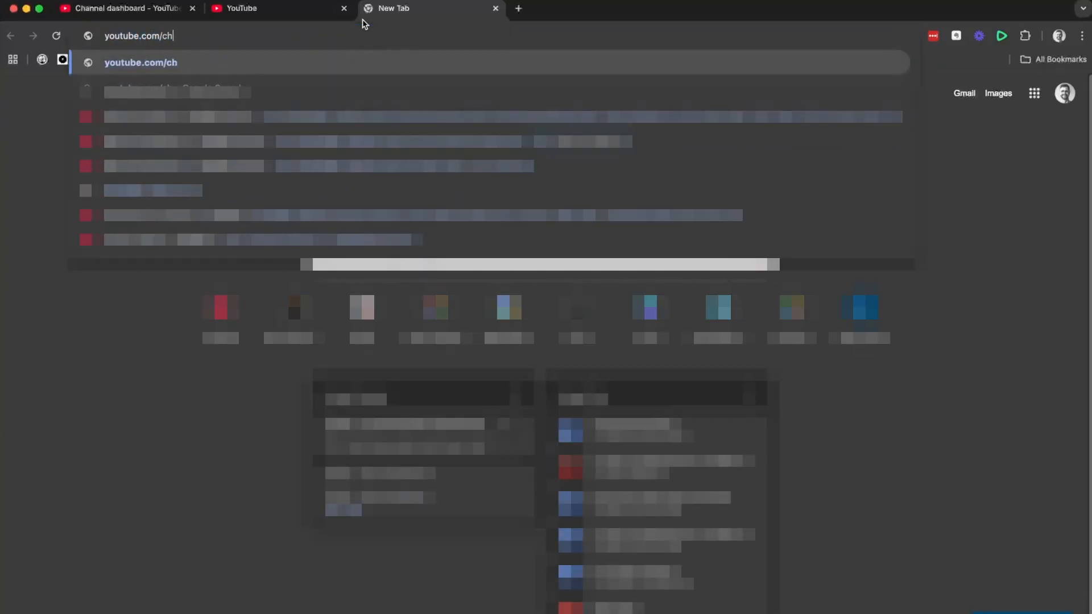
{"action": "type", "text": "annel/UCVeiecMvgmksrYsIRPPLKoQ"}
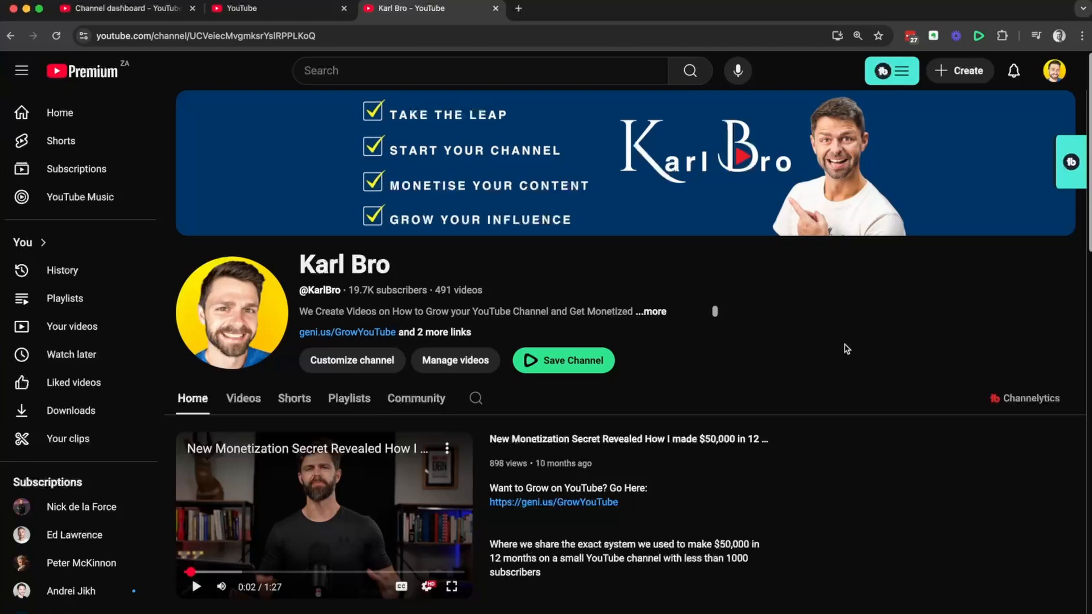
Switch back to the YouTube tab showing the User ID and Channel ID settings
{"action": "left_click", "coordinate": [202, 35]}
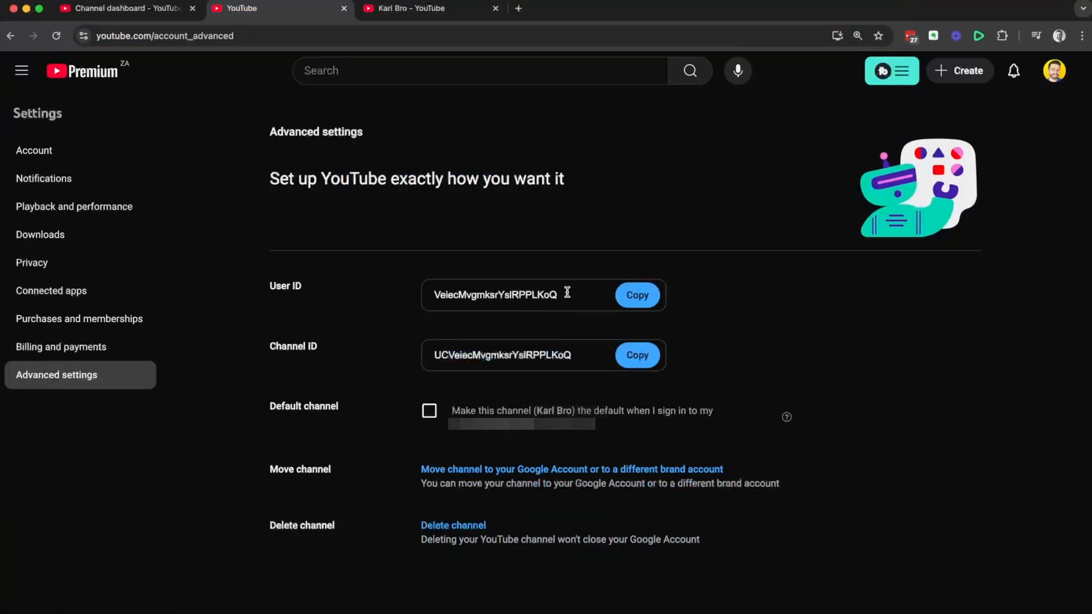
Select the ID field and copy the Channel ID with its Copy button
{"action": "double_click", "coordinate": [293, 347]}
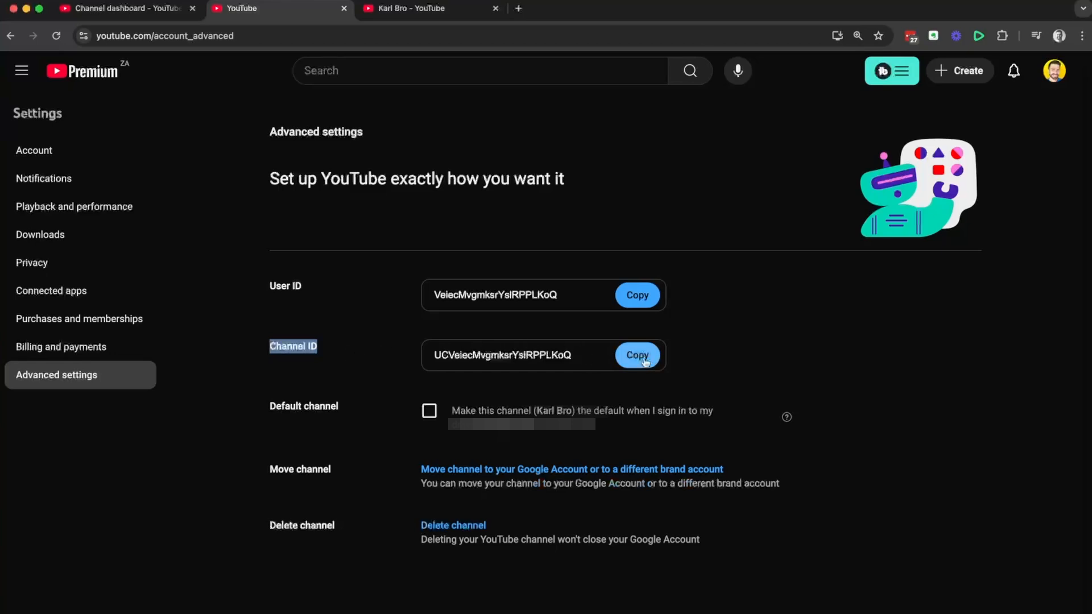
{"action": "left_click", "coordinate": [636, 355]}
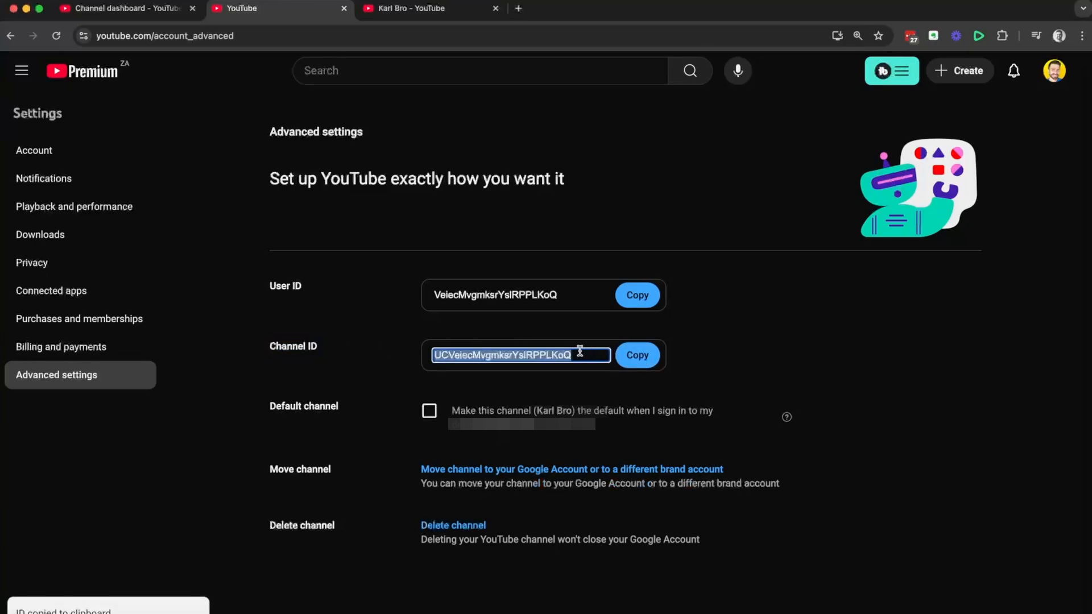